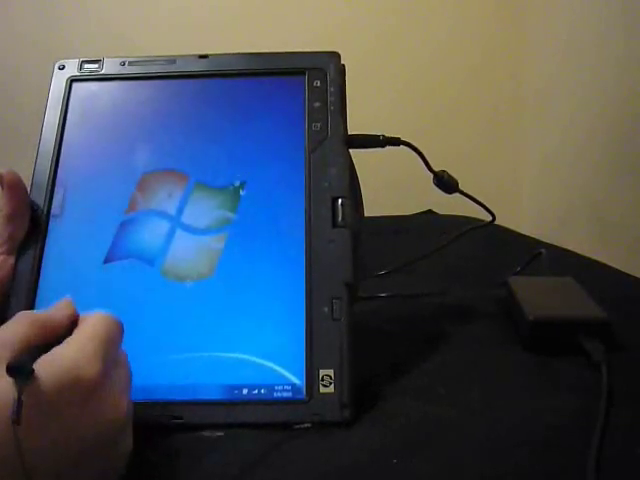
Open the Start menu on the portrait-oriented tablet desktop.
left_click(55, 405)
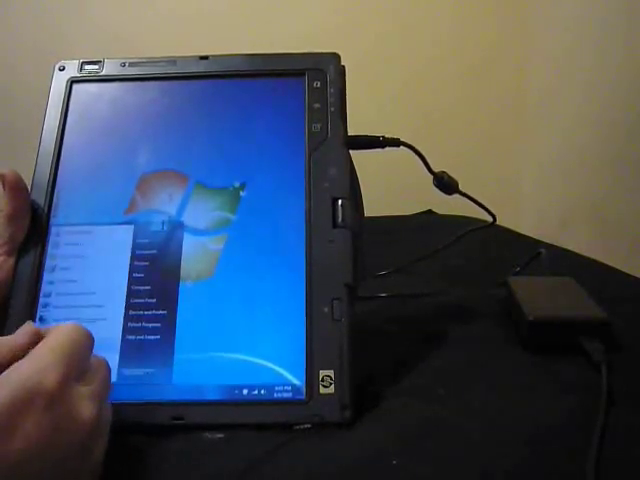